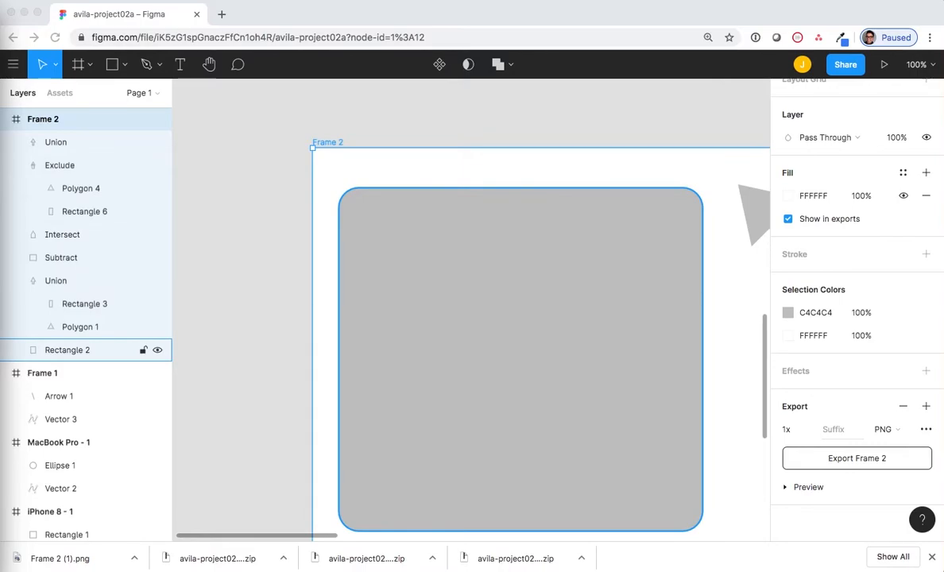
pyautogui.moveTo(247, 226)
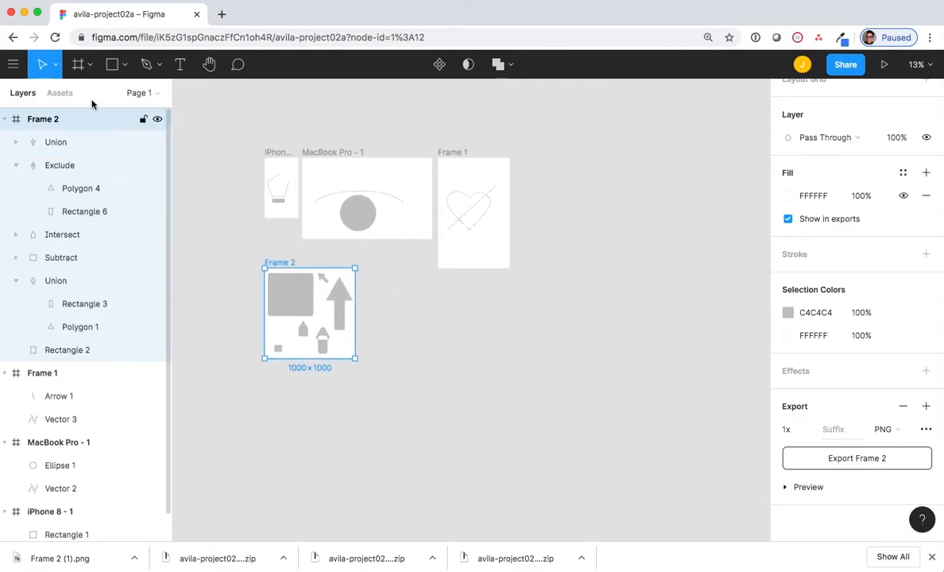
# Step: Zoom out so Frame 1, Frame 2, MacBook Pro and iPhone frames all show
pyautogui.click(77, 64)
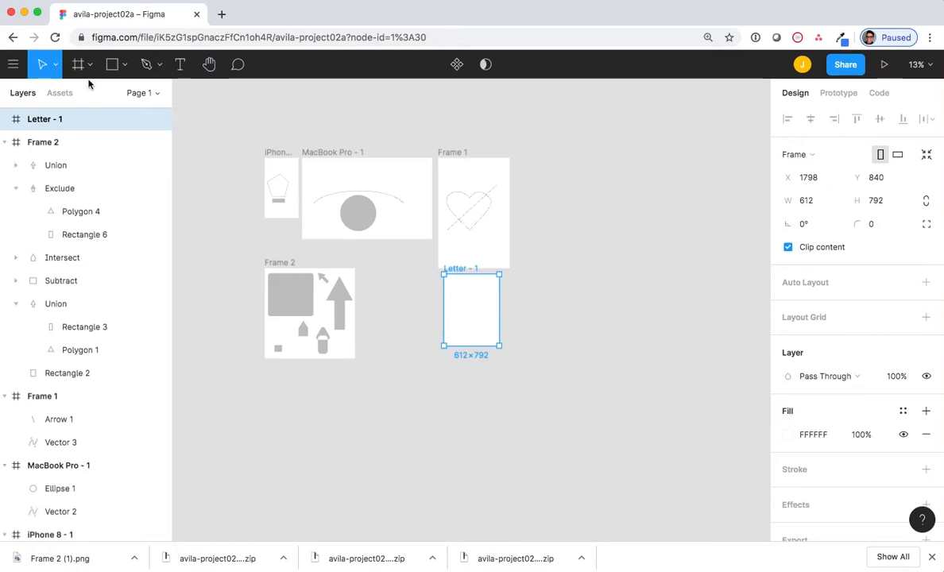
pyautogui.moveTo(112, 65)
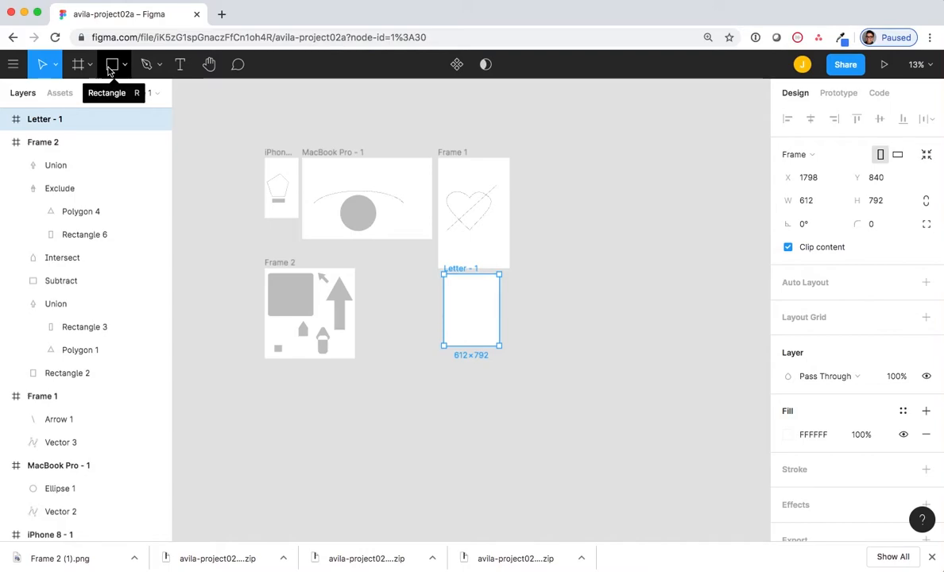
# Step: Draw a tall and a wide overlapping rectangle near the top-left of Letter - 1
pyautogui.click(114, 64)
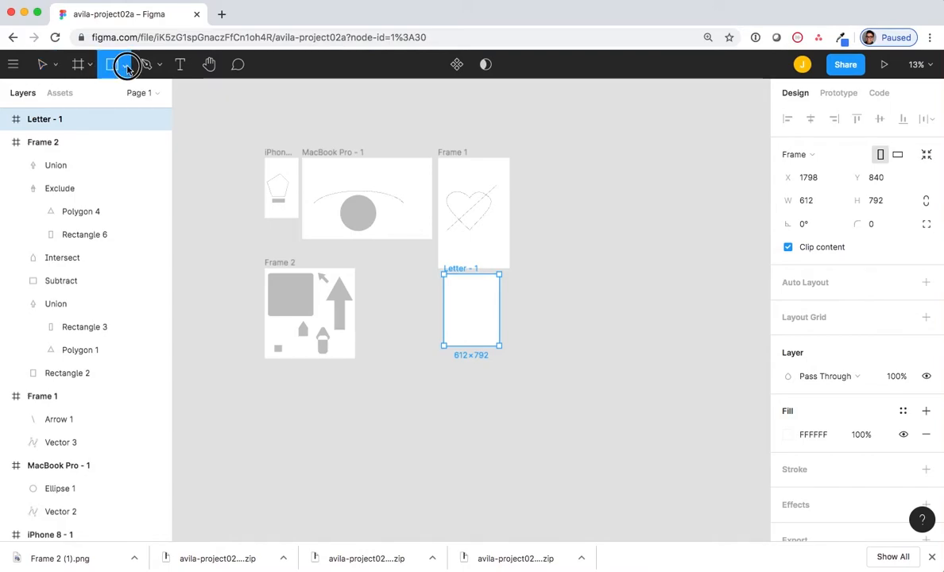
pyautogui.click(126, 65)
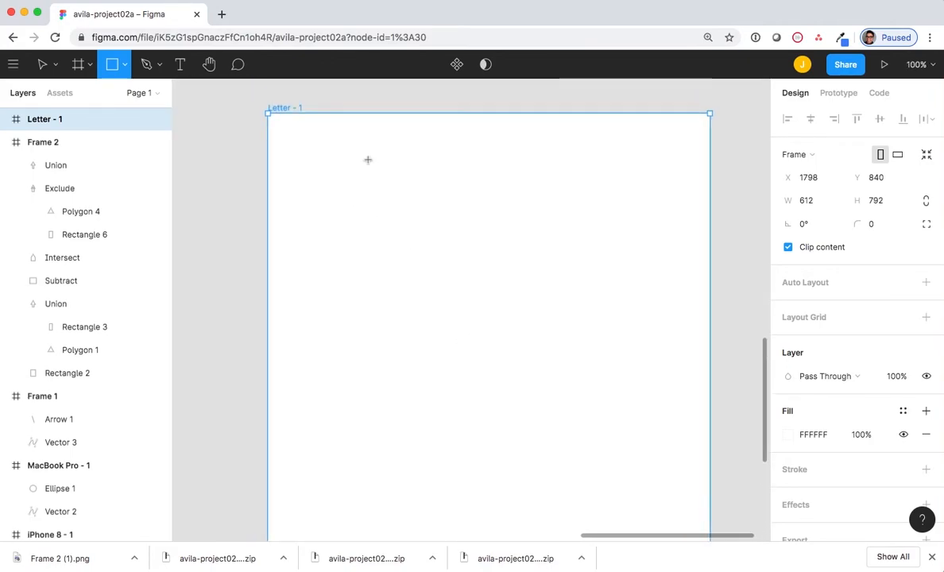
pyautogui.moveTo(367, 160); pyautogui.dragTo(407, 266)
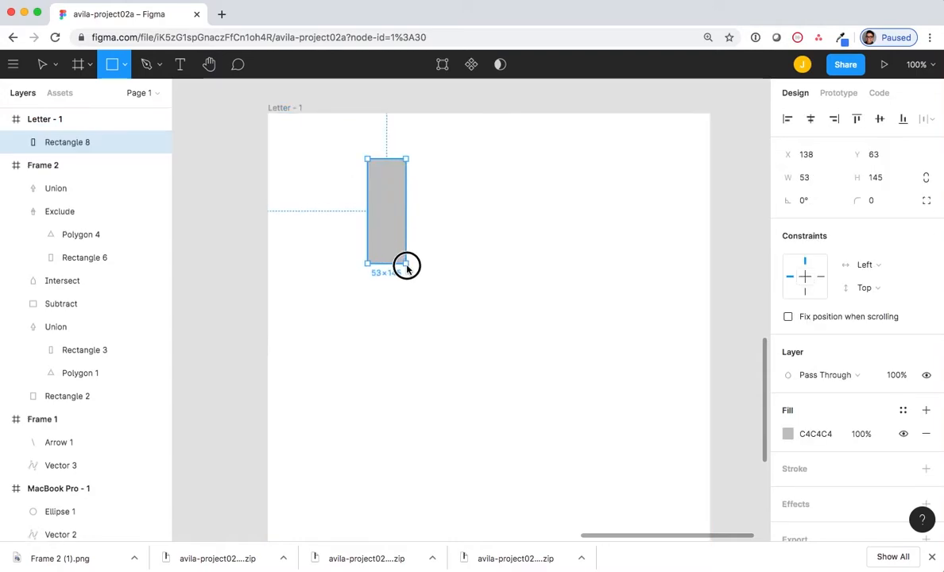
pyautogui.moveTo(407, 265); pyautogui.dragTo(412, 272)
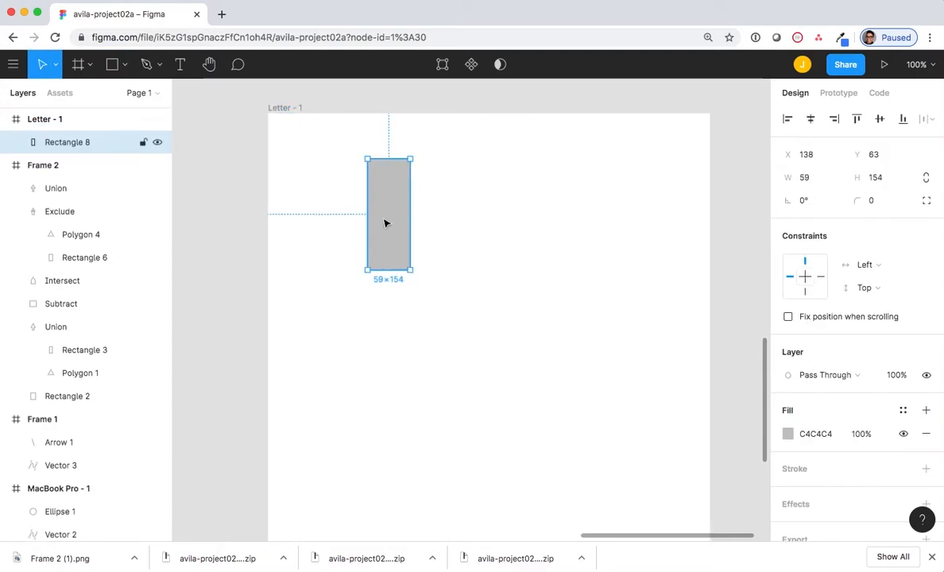
pyautogui.click(125, 65)
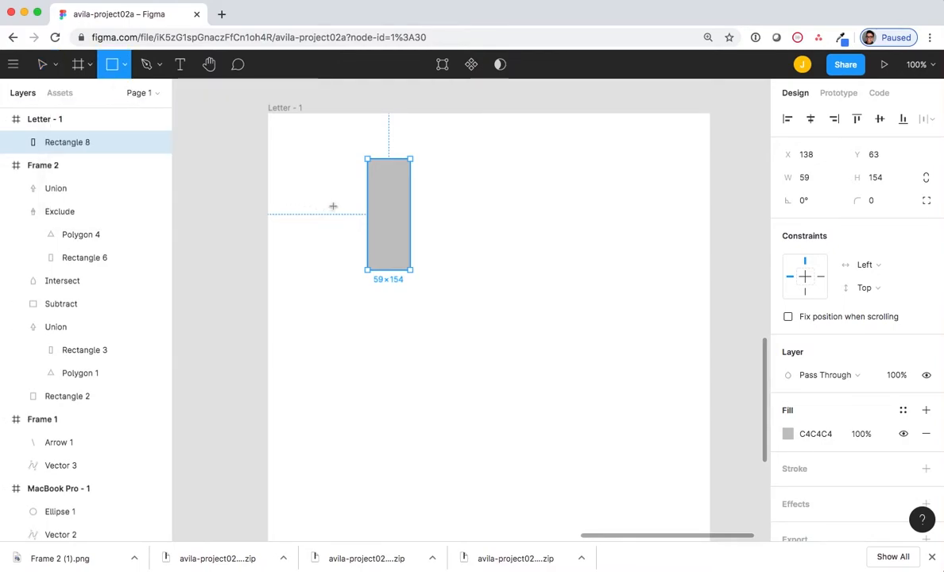
pyautogui.moveTo(320, 189); pyautogui.dragTo(380, 231)
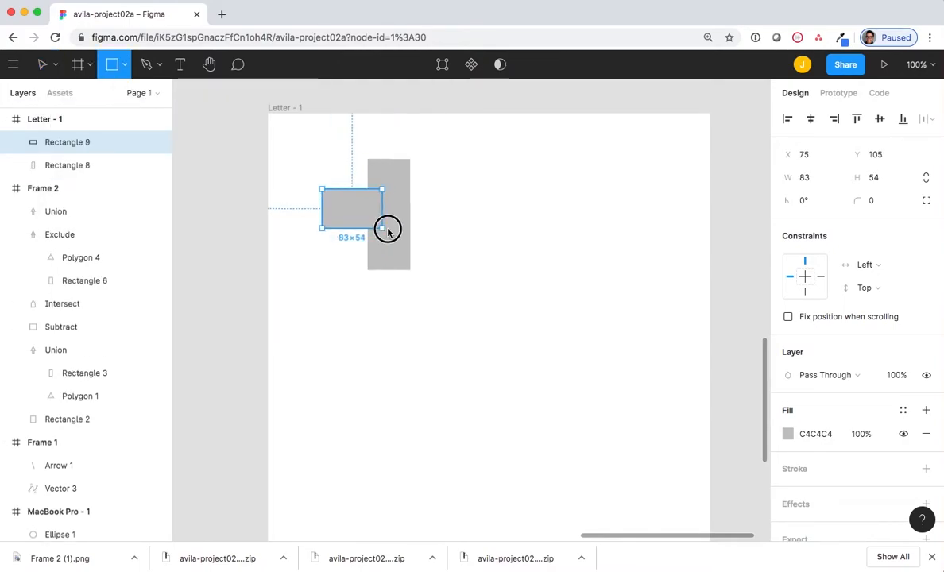
pyautogui.moveTo(385, 230); pyautogui.dragTo(451, 238)
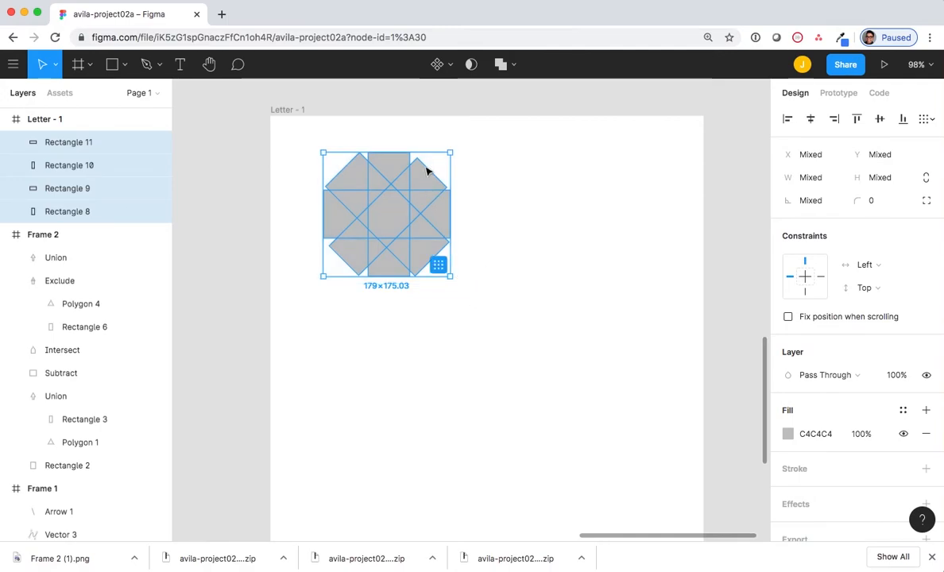
# Step: Apply Union Selection from the Boolean groups menu to the rectangles
pyautogui.click(502, 64)
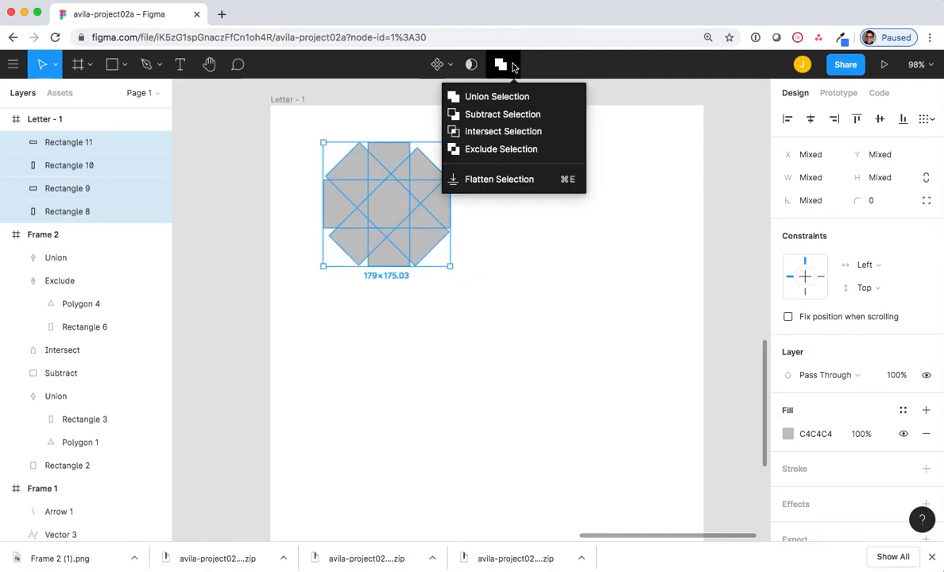
pyautogui.moveTo(496, 96)
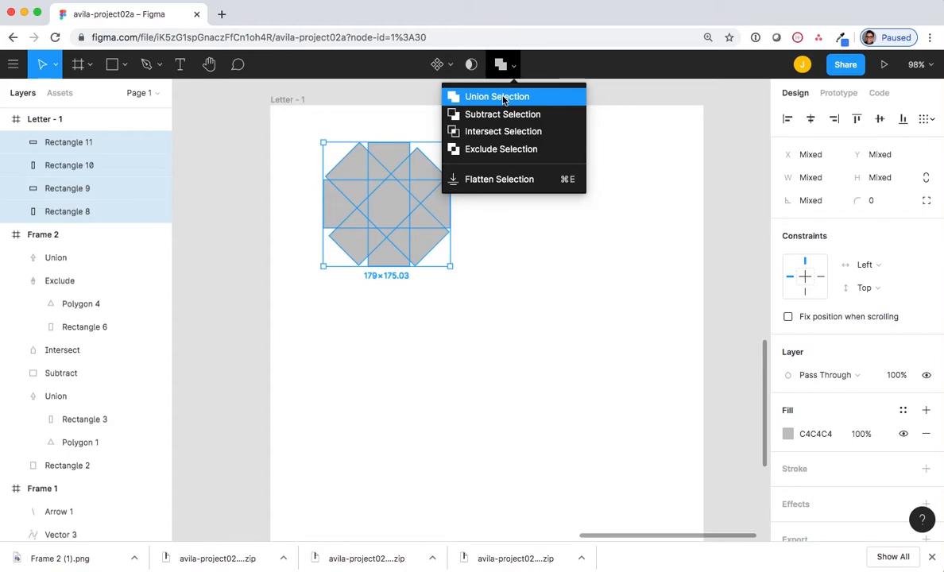
pyautogui.click(496, 96)
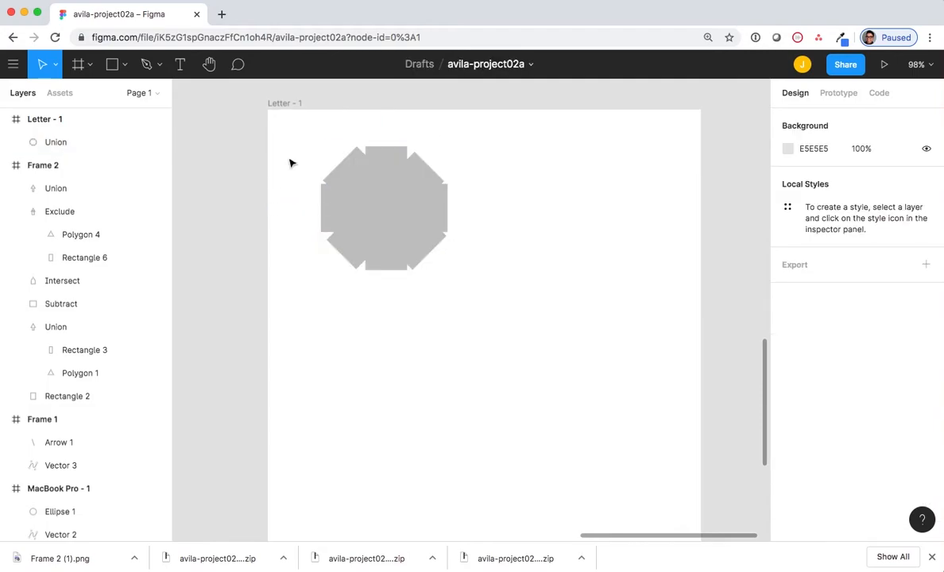
# Step: Paste a copy of the Union and move it straight down below the original
pyautogui.click(383, 208)
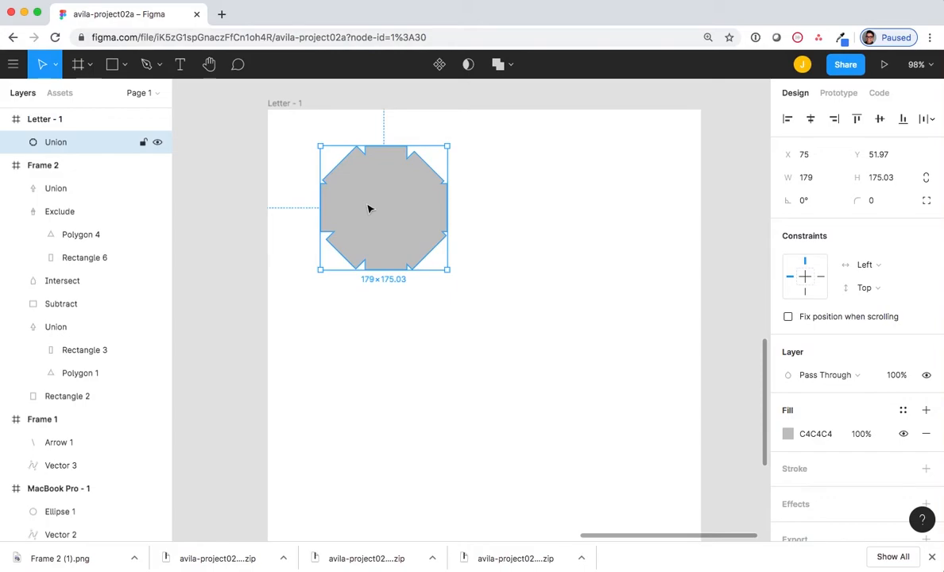
pyautogui.press('cmd+v')
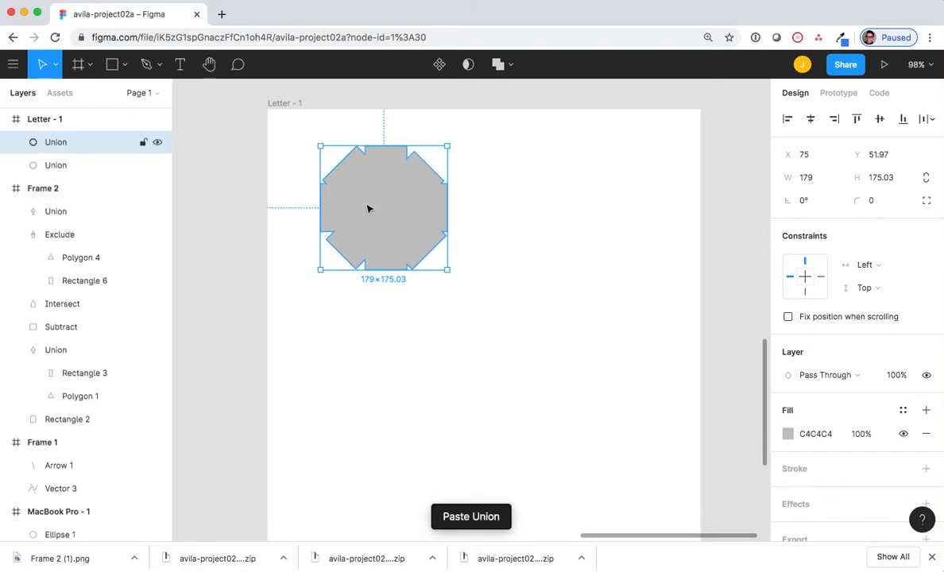
pyautogui.moveTo(384, 209); pyautogui.dragTo(384, 376)
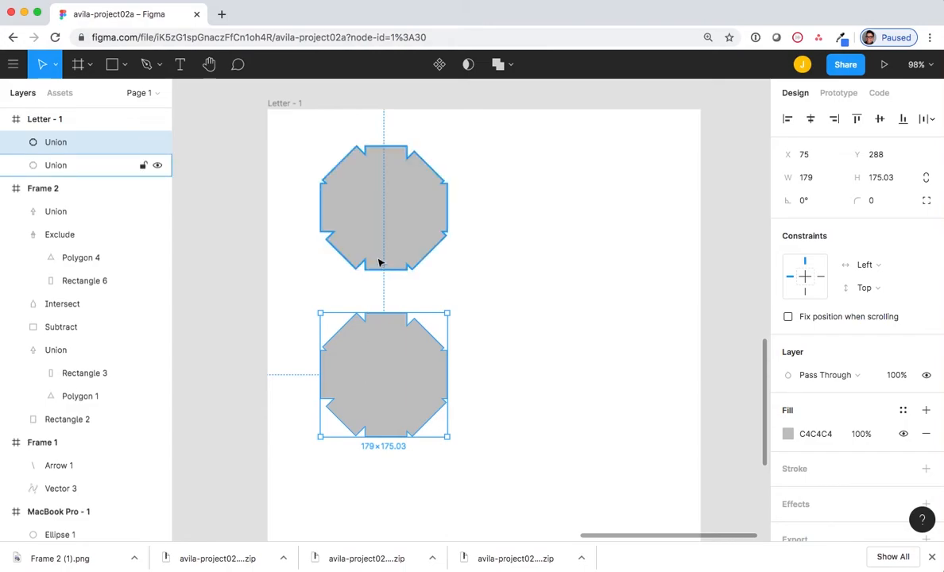
pyautogui.moveTo(379, 257)
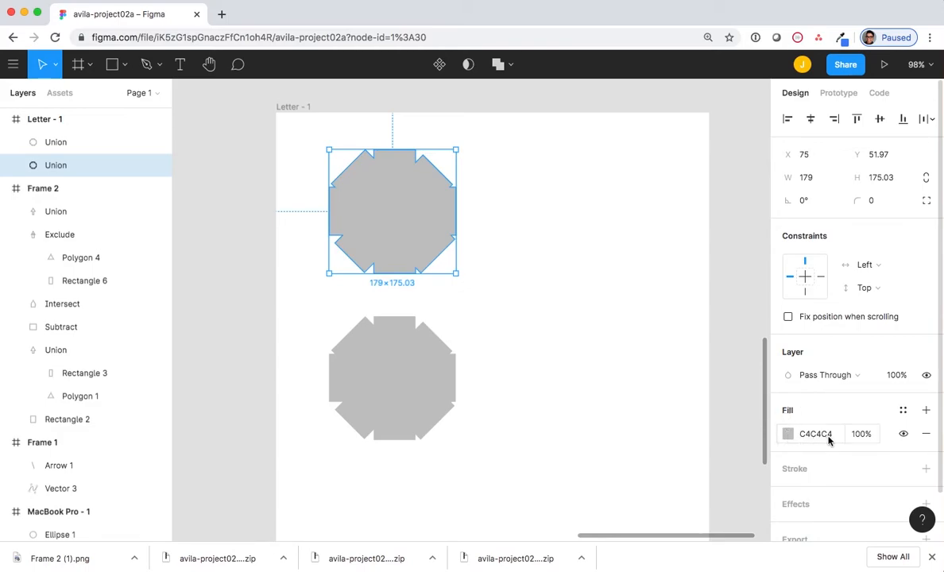
# Step: Fill the top Union shape with dark red
pyautogui.click(787, 433)
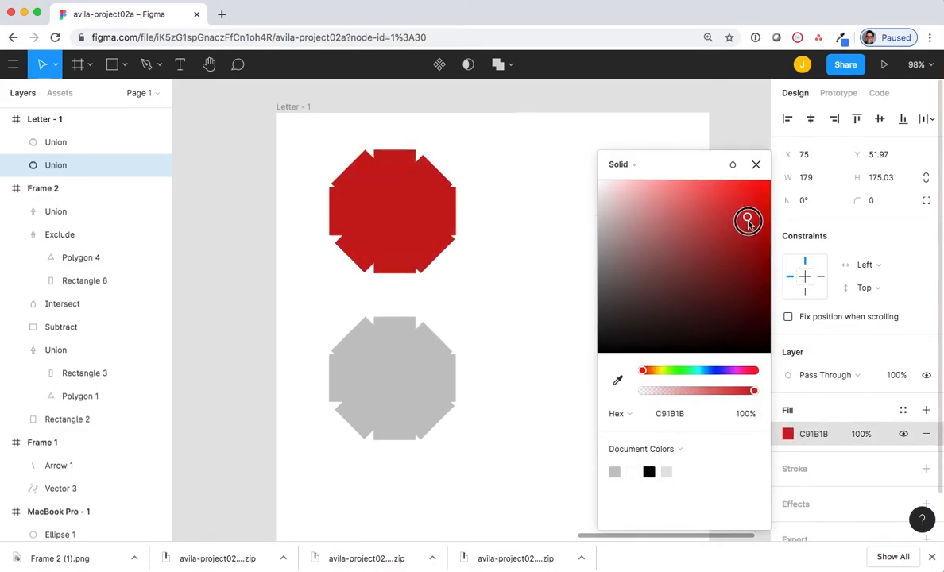
pyautogui.moveTo(748, 221); pyautogui.dragTo(762, 229)
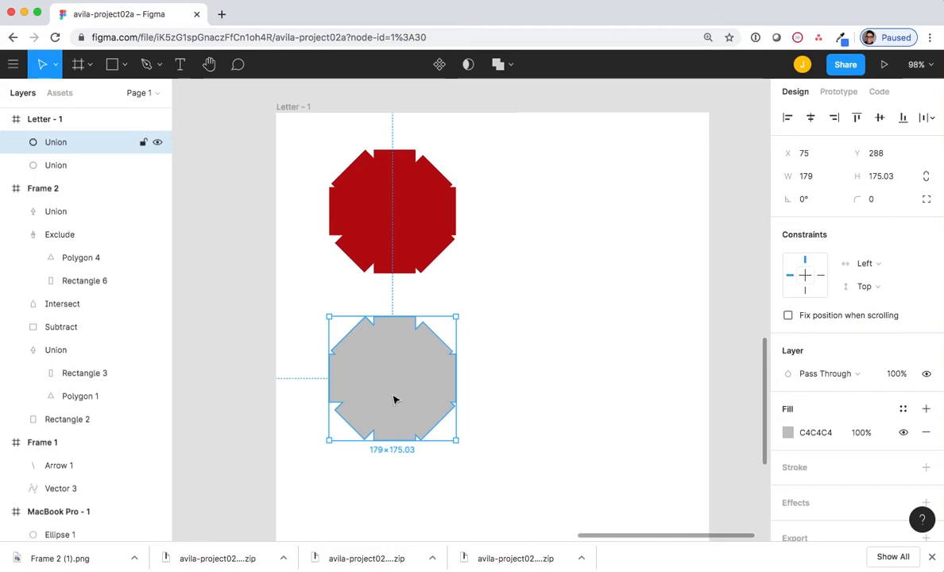
pyautogui.moveTo(762, 430)
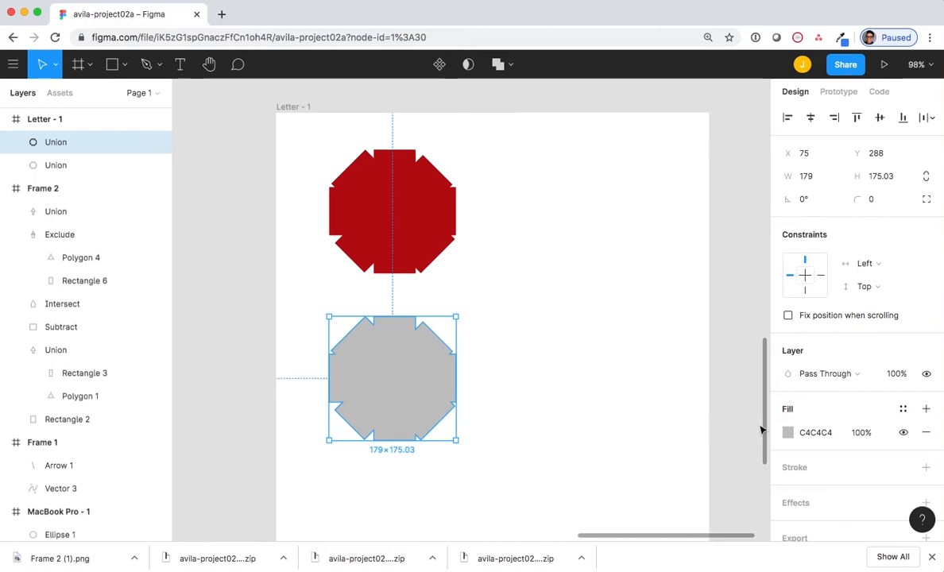
# Step: Fill the bottom Union shape with a vivid green
pyautogui.click(787, 432)
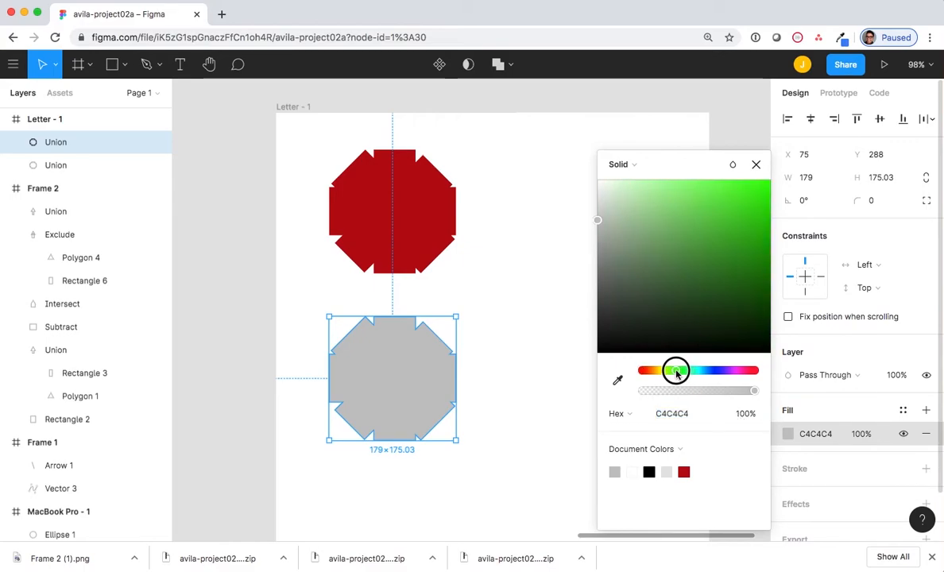
pyautogui.moveTo(675, 371); pyautogui.dragTo(763, 230)
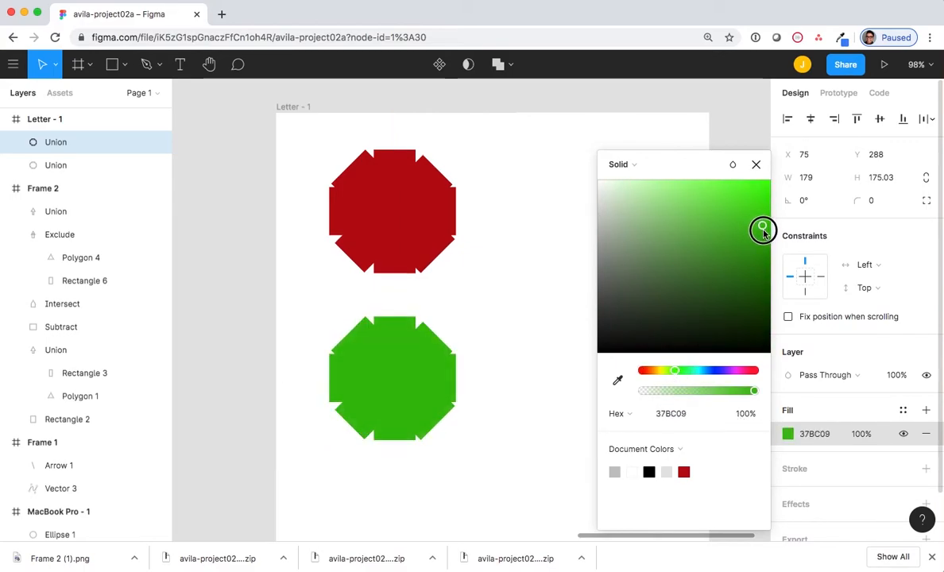
pyautogui.moveTo(763, 229); pyautogui.dragTo(767, 242)
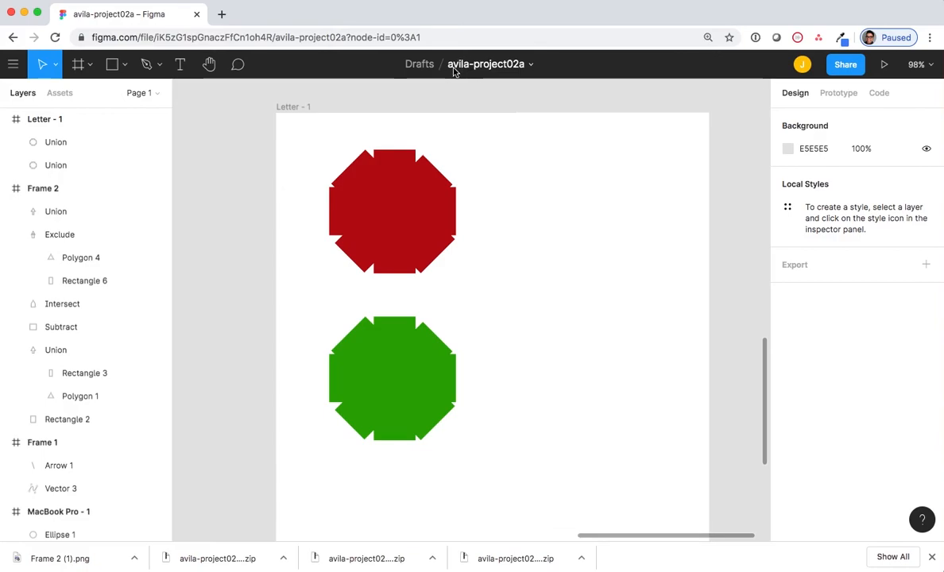
pyautogui.moveTo(500, 71)
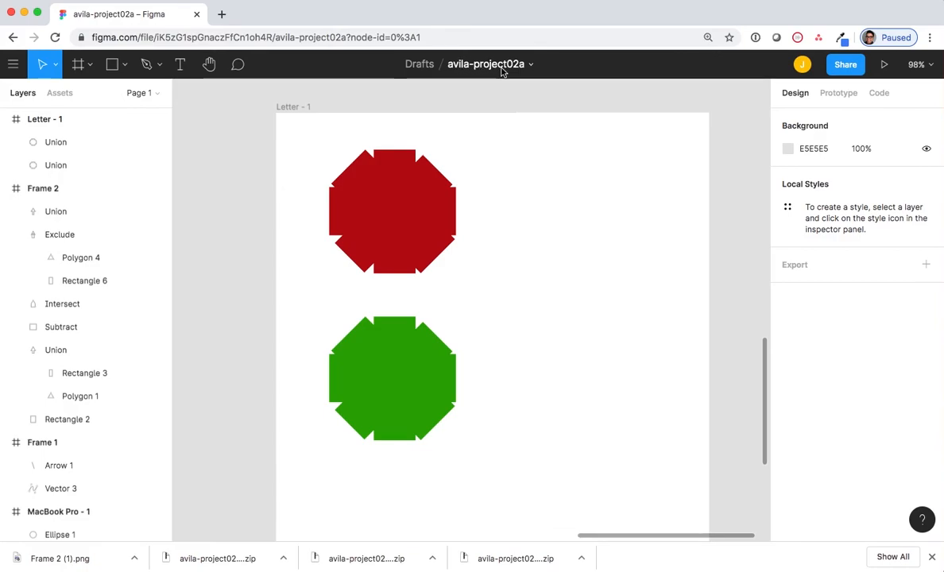
pyautogui.moveTo(517, 73)
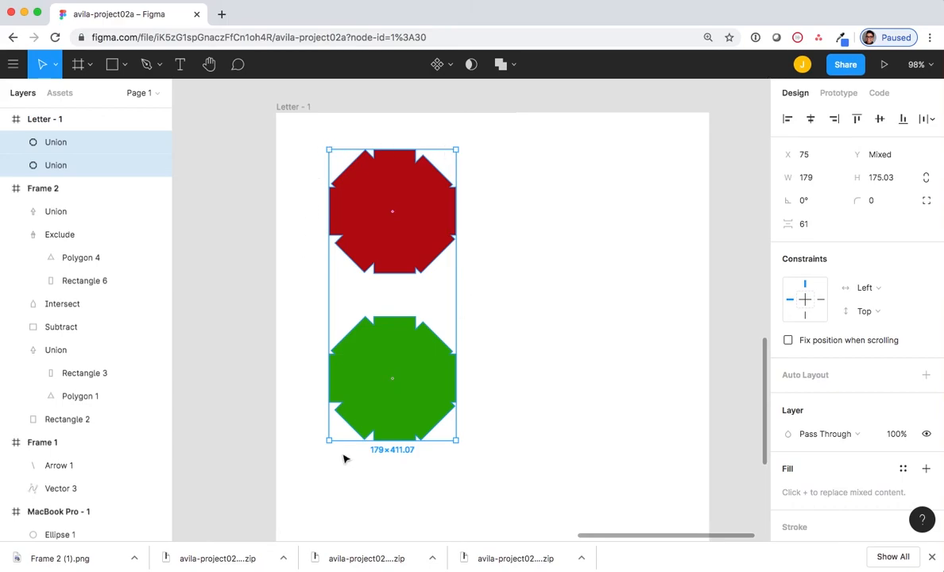
pyautogui.moveTo(301, 131)
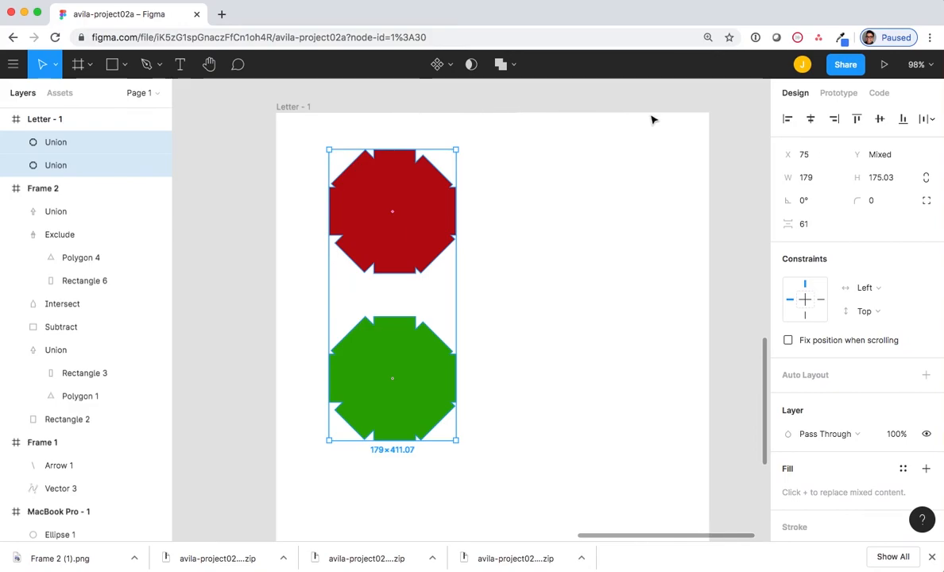
# Step: Export the red and green Union shapes as PNG 1x, 2 layers
pyautogui.scroll(-3)
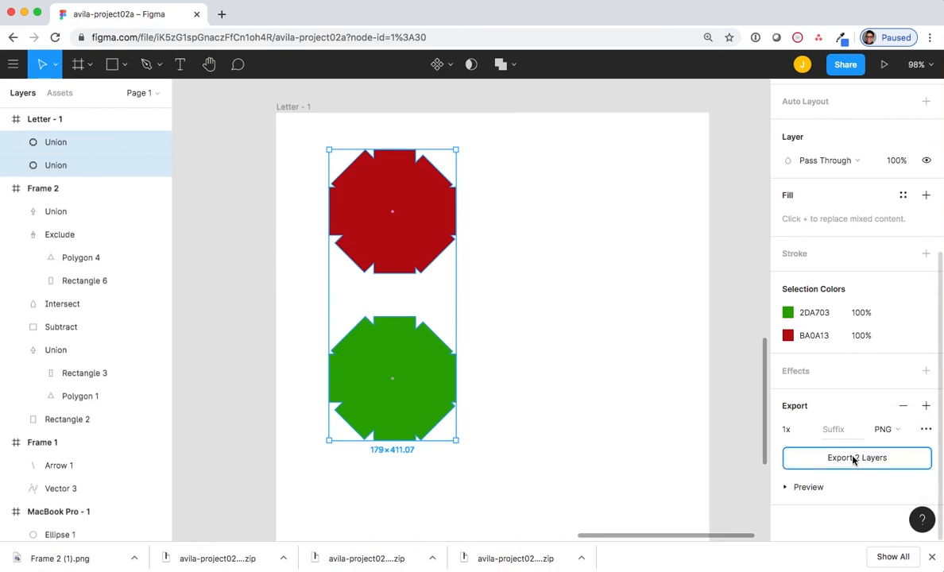
pyautogui.click(857, 457)
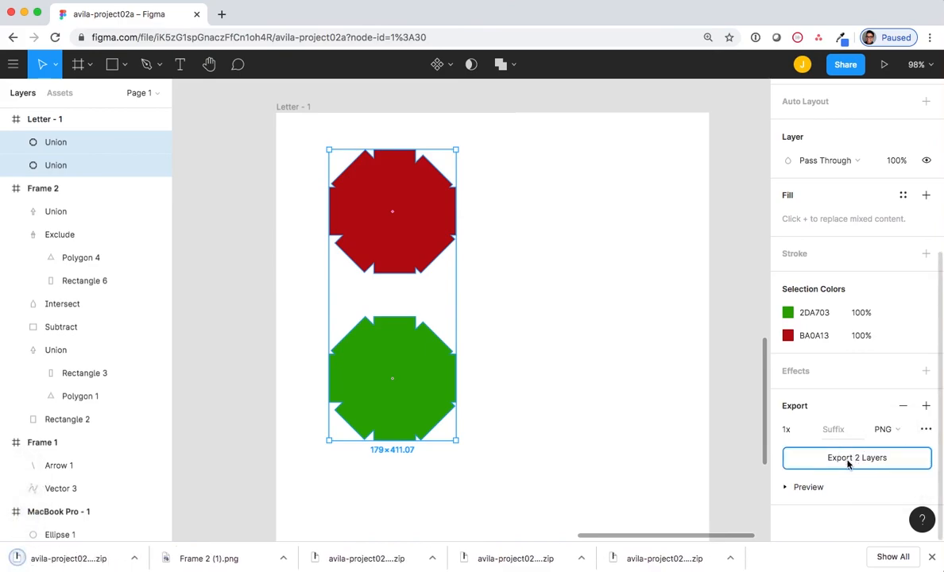